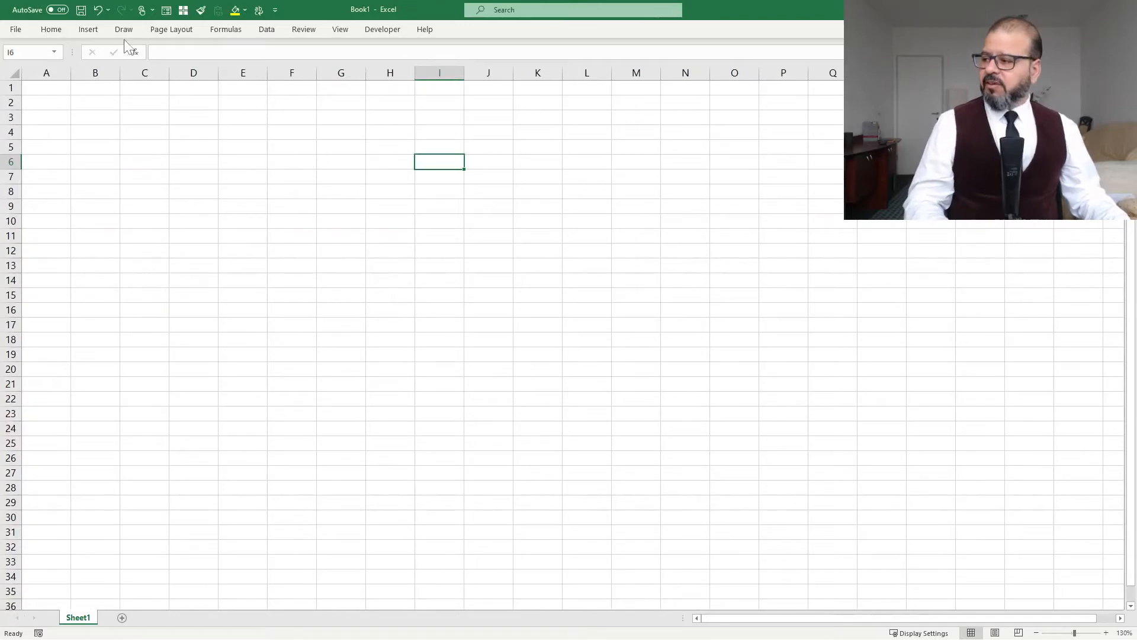
Step: Show the 3D Models source options from the Insert tab
click(87, 29)
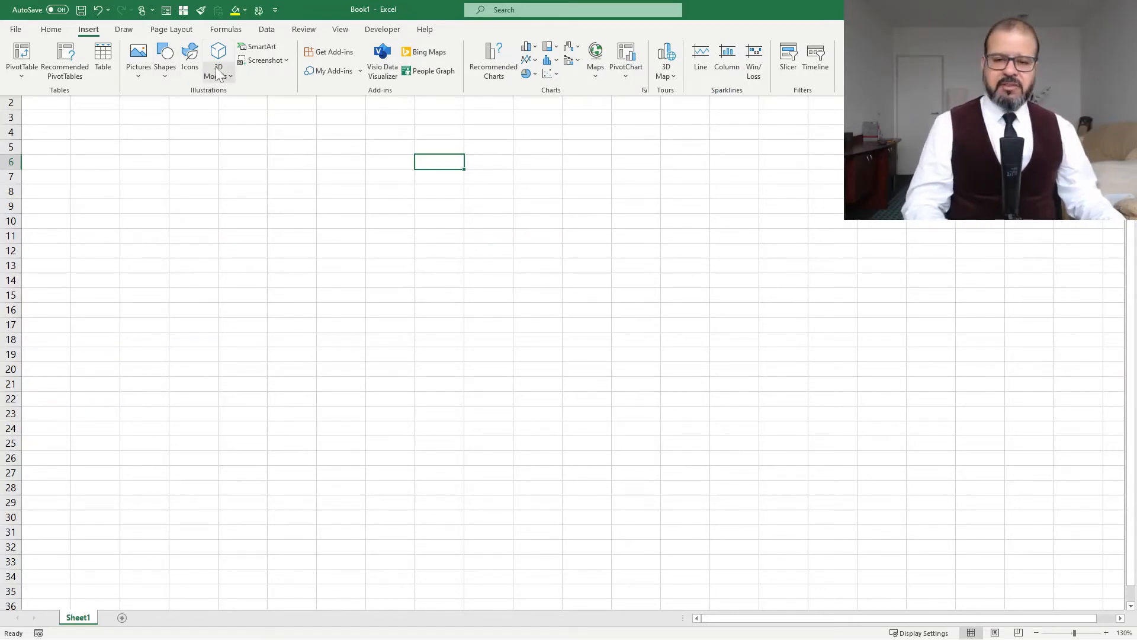
click(217, 56)
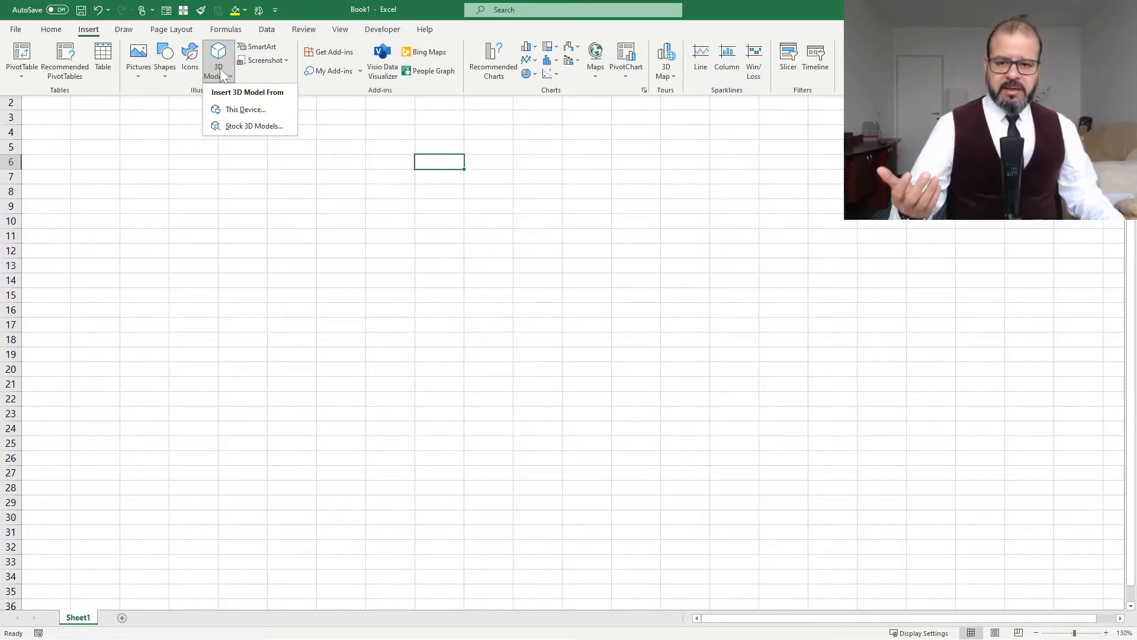
mouse_move(252, 125)
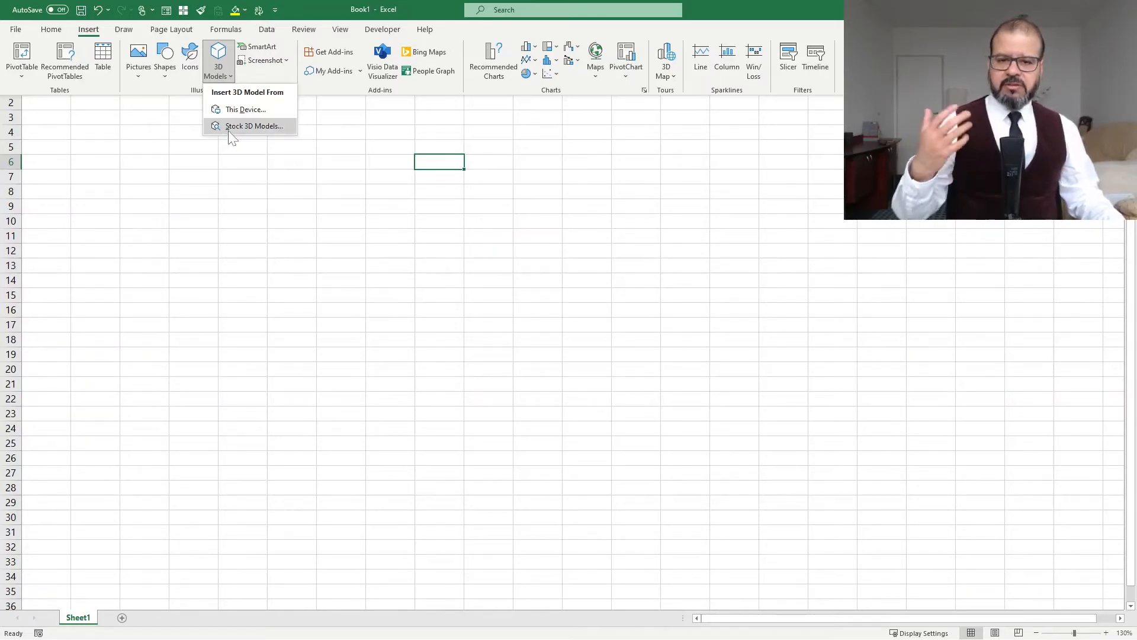
mouse_move(232, 135)
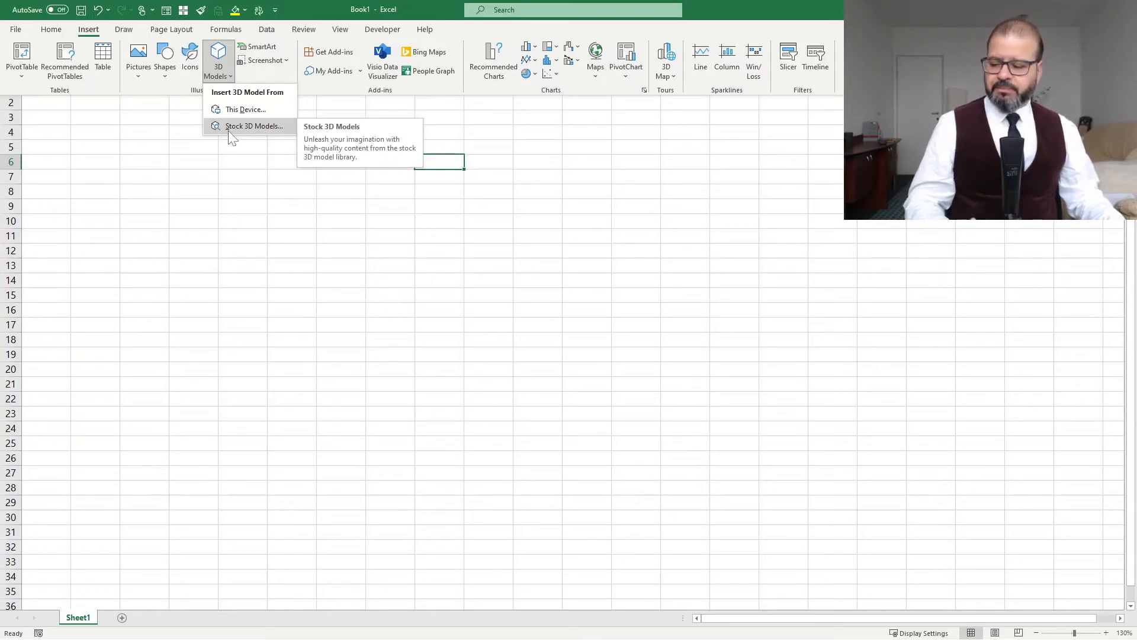
Step: Search the stock 3D models for 'Boat' and pick the red-and-blue fishing boat
click(249, 126)
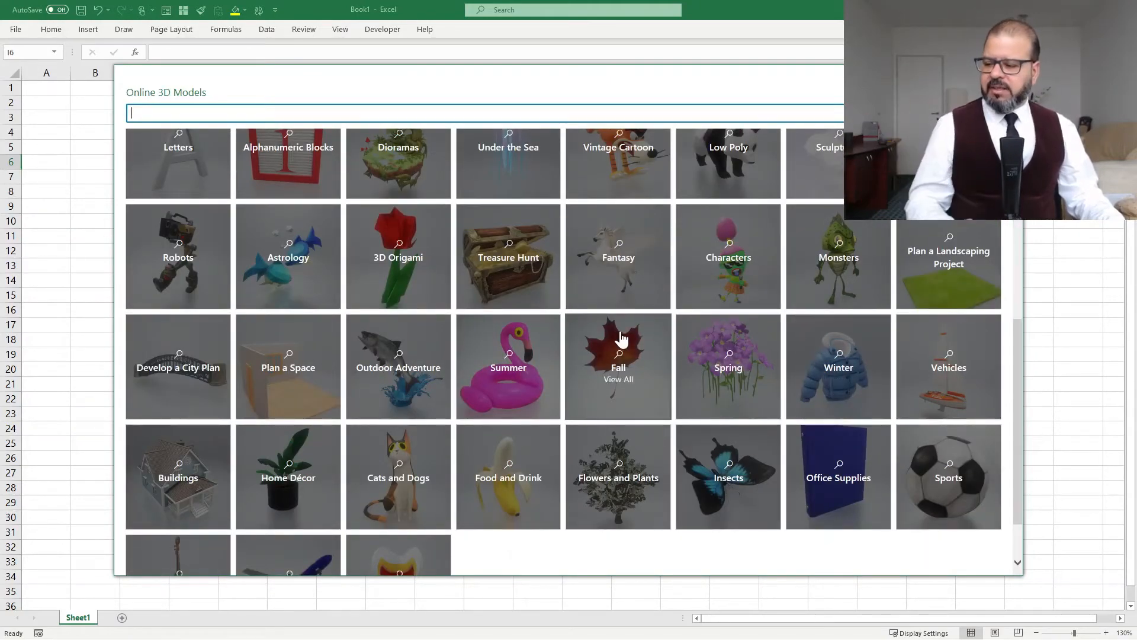
mouse_move(369, 183)
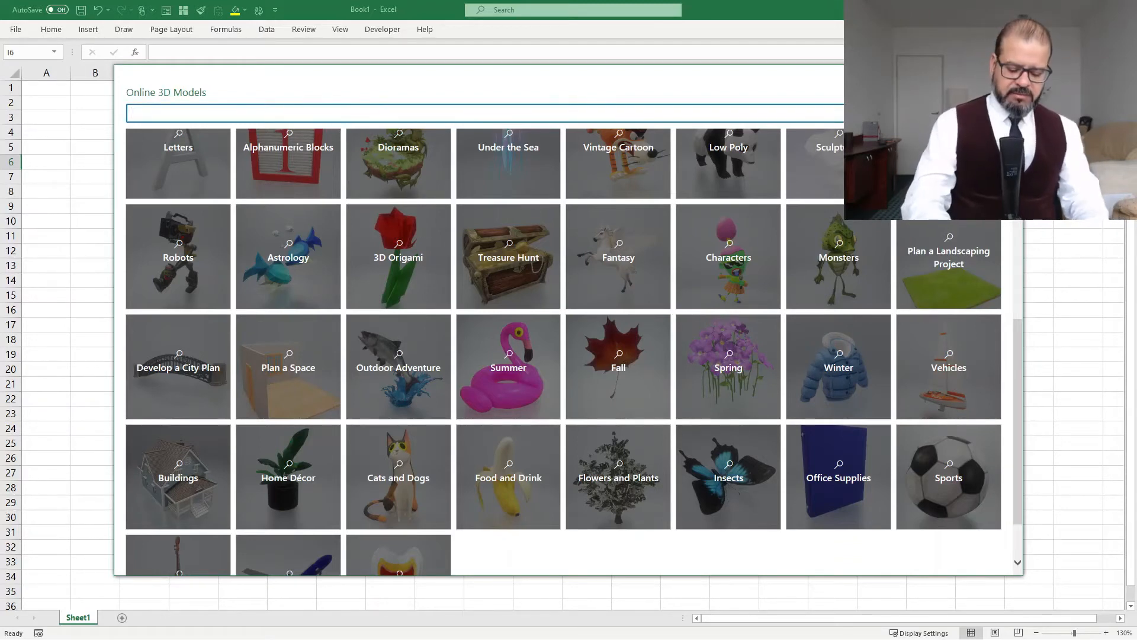
text(Boat)
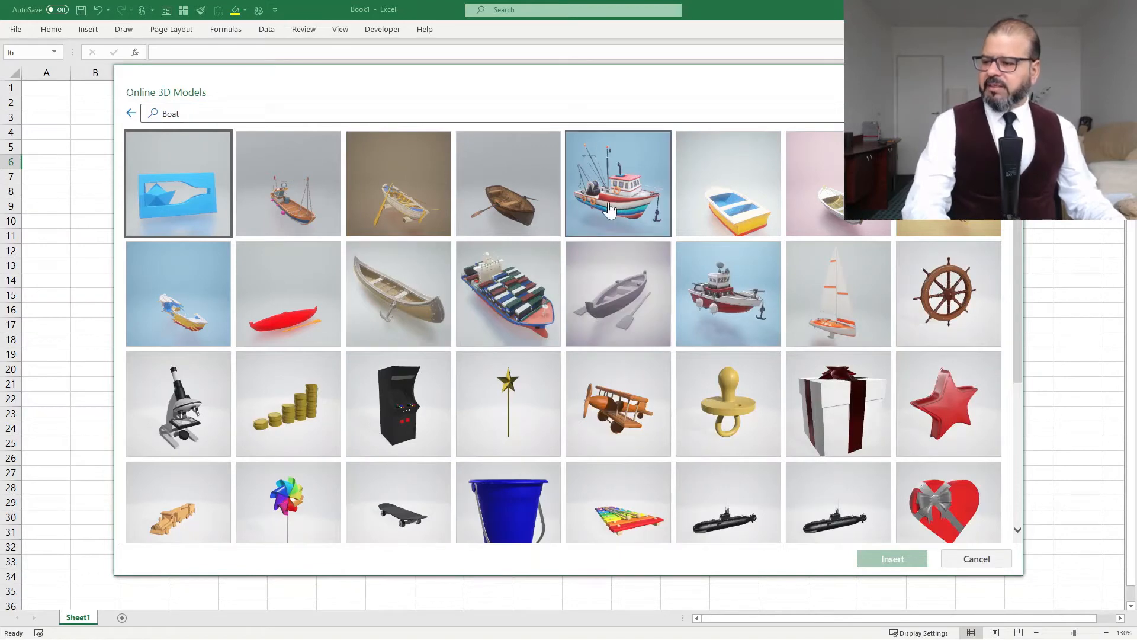
click(618, 183)
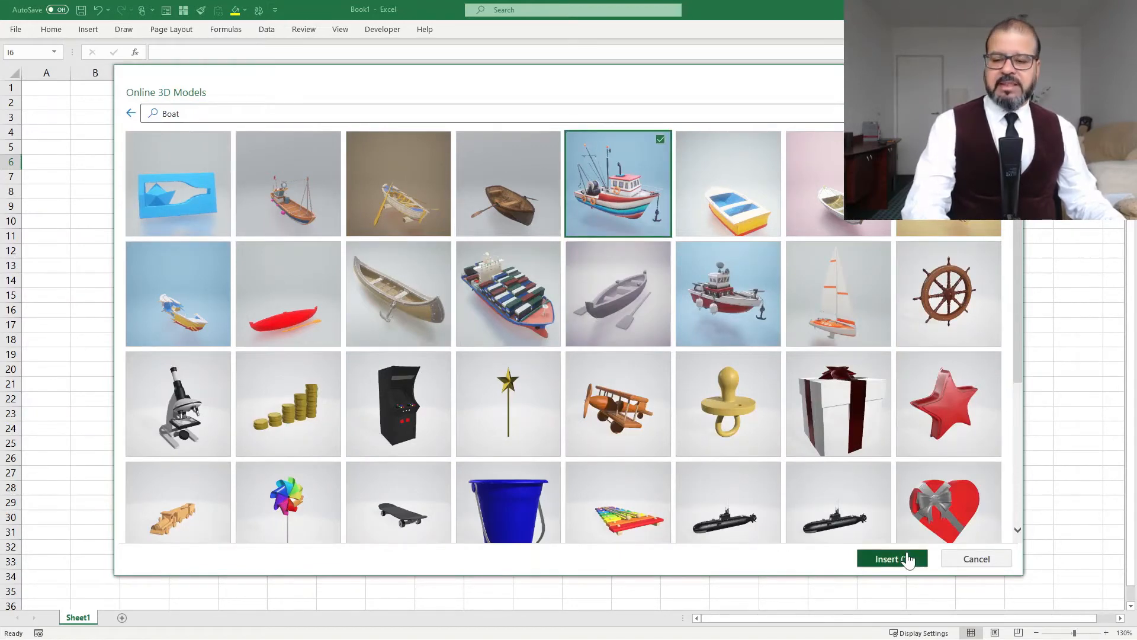
Step: Insert the fishing boat model and rotate it twice with its 3D rotation handle
click(892, 559)
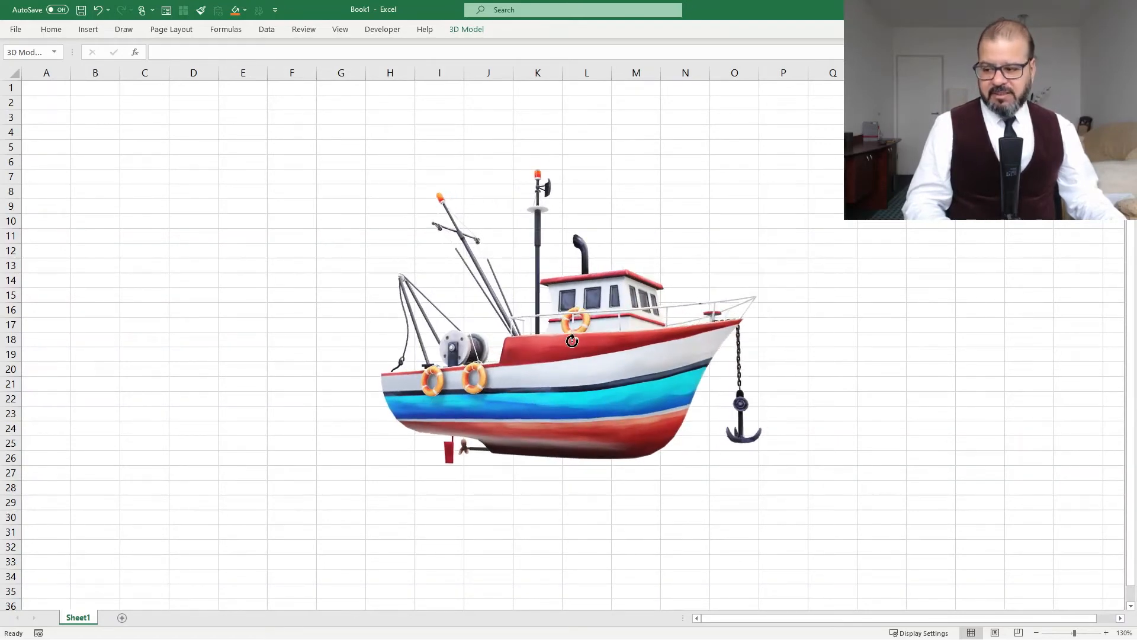
drag(571, 341, 688, 340)
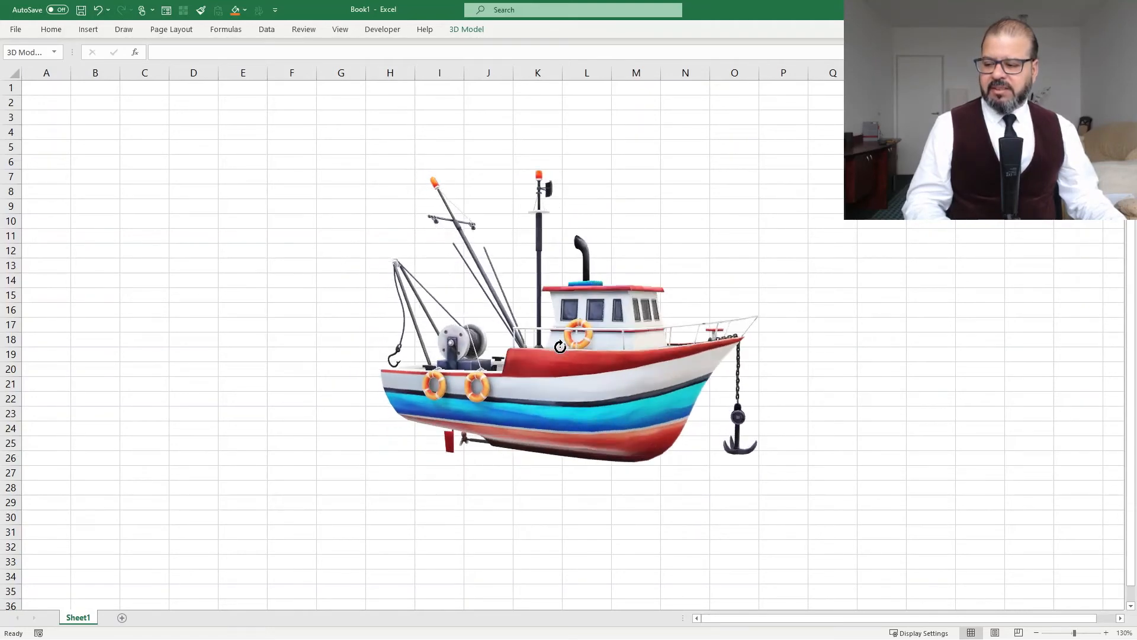
click(340, 310)
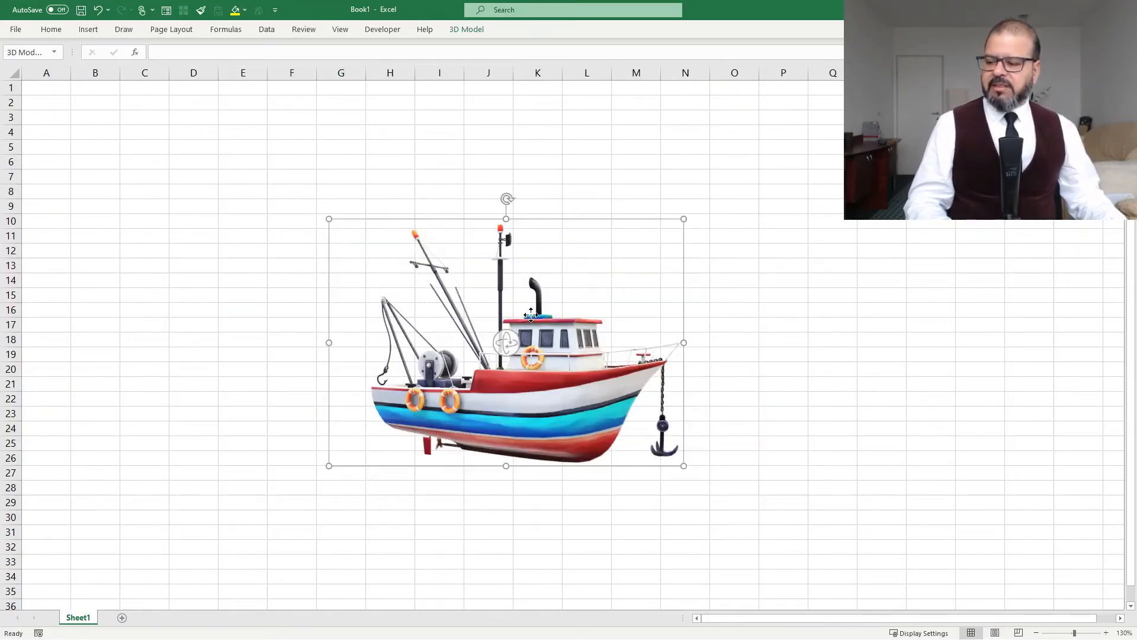
drag(529, 319, 527, 283)
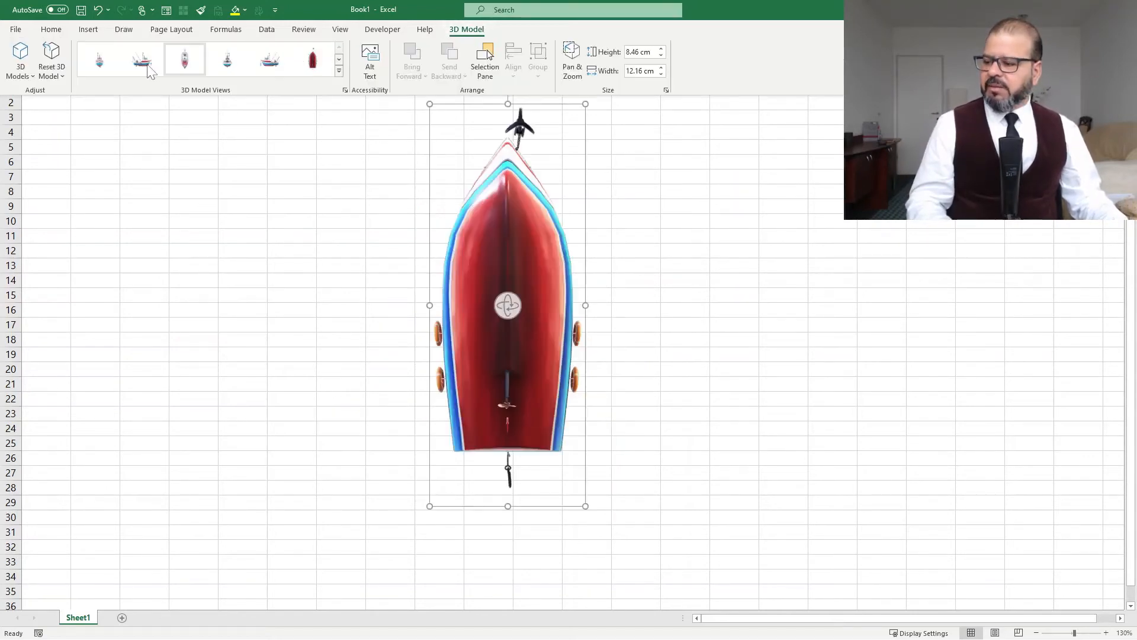
Step: Apply the Top, Front, Back and Right preset views to the boat in turn
click(226, 58)
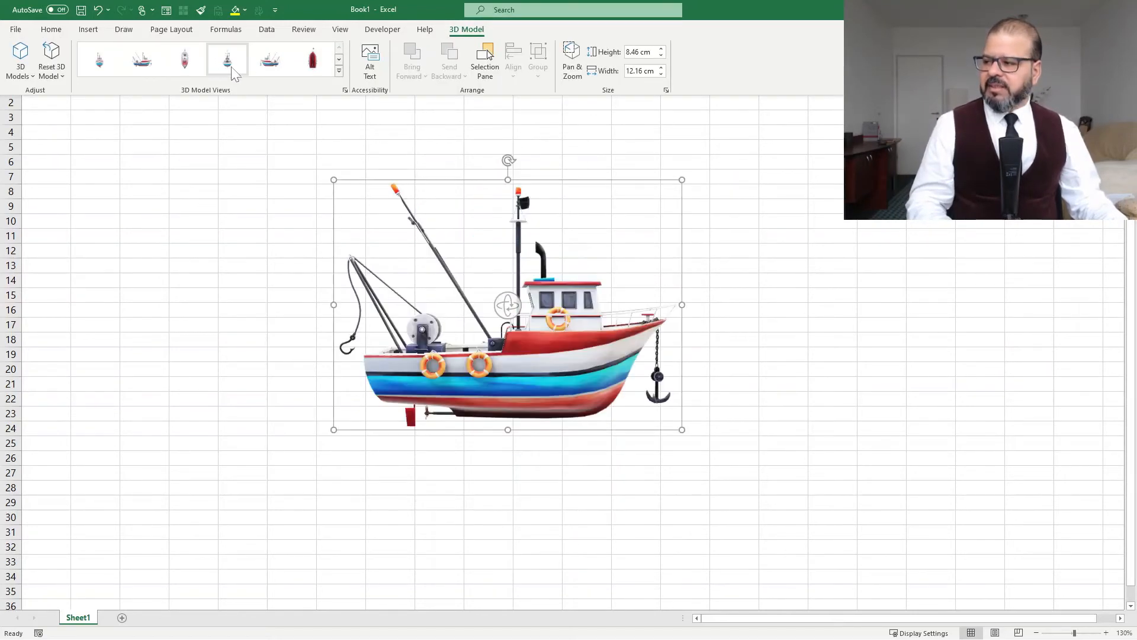
click(269, 60)
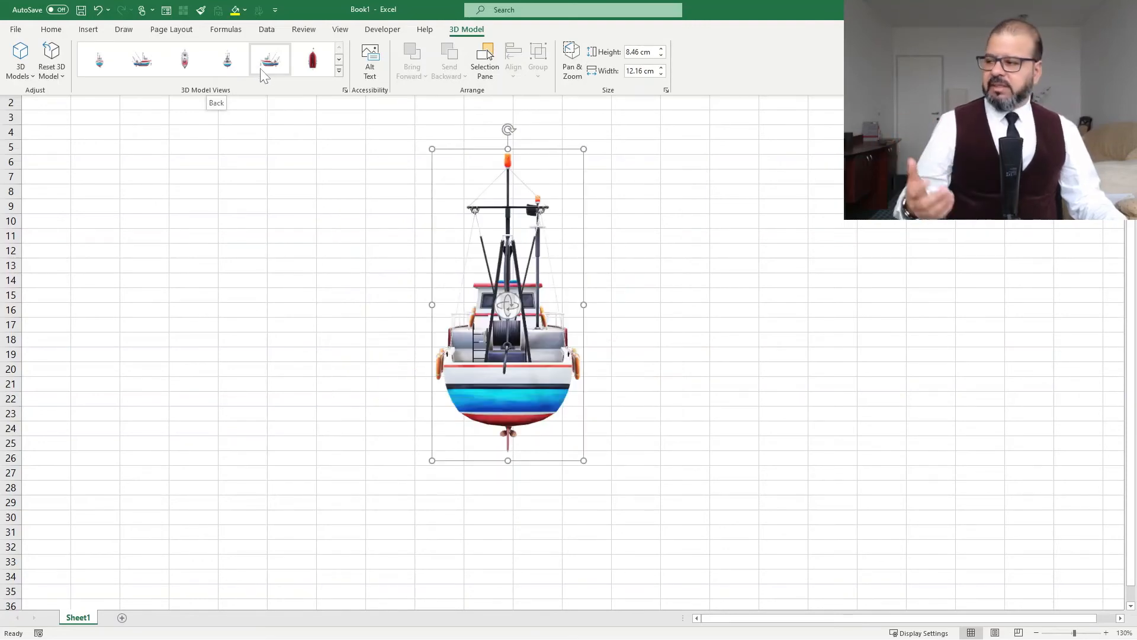
click(270, 59)
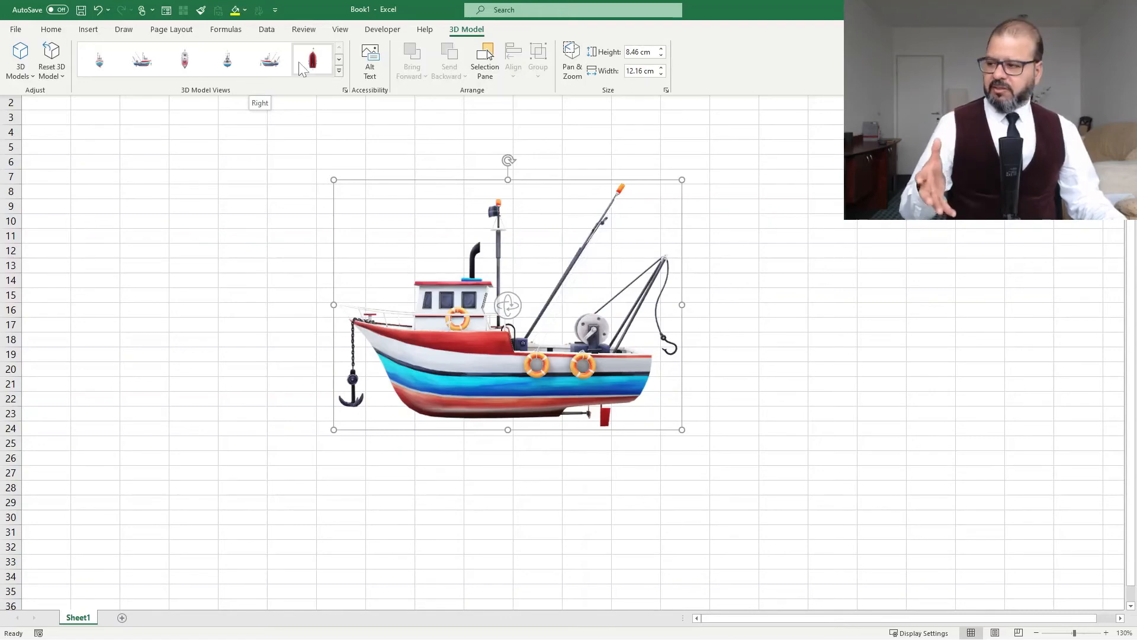
click(312, 59)
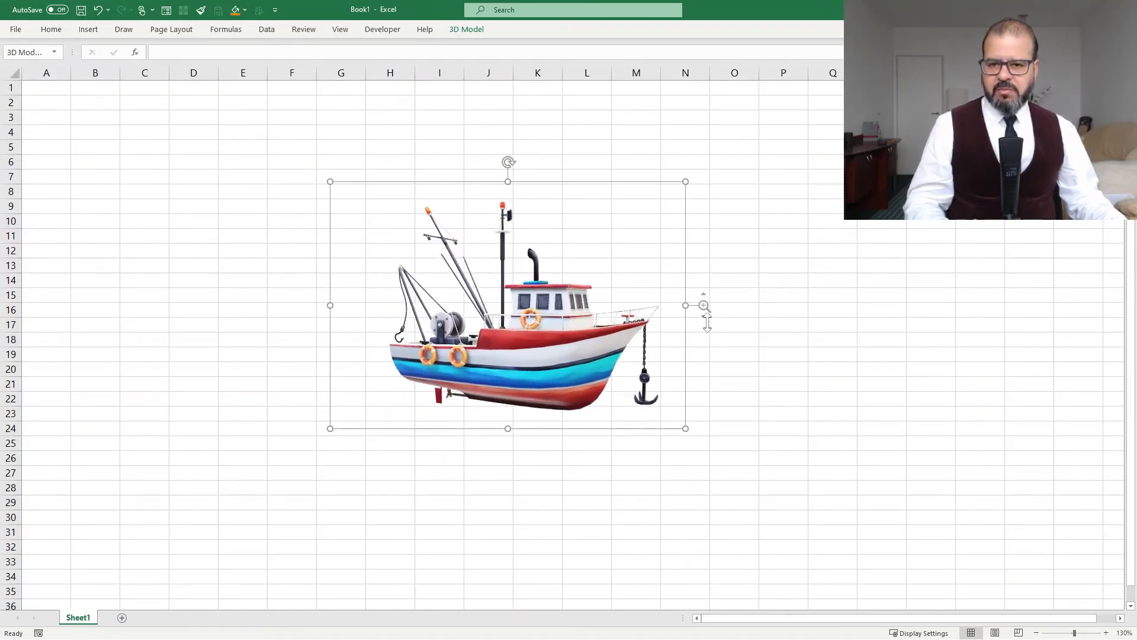
Step: Reduce the boat's height to 7.79 cm, then apply the Top and Back views
click(466, 30)
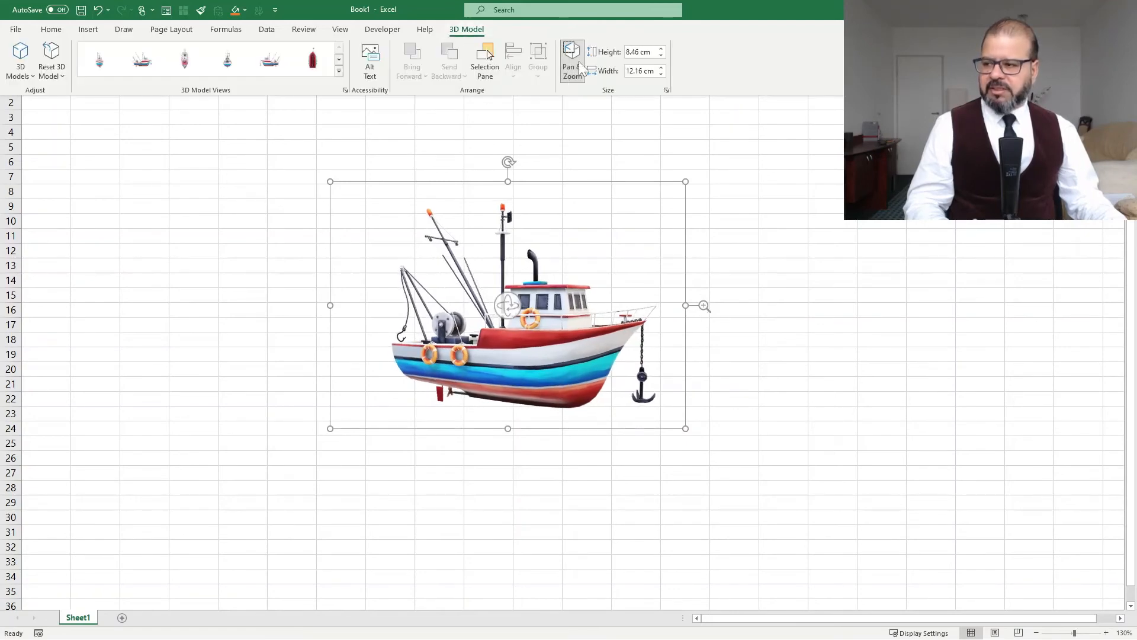
click(661, 55)
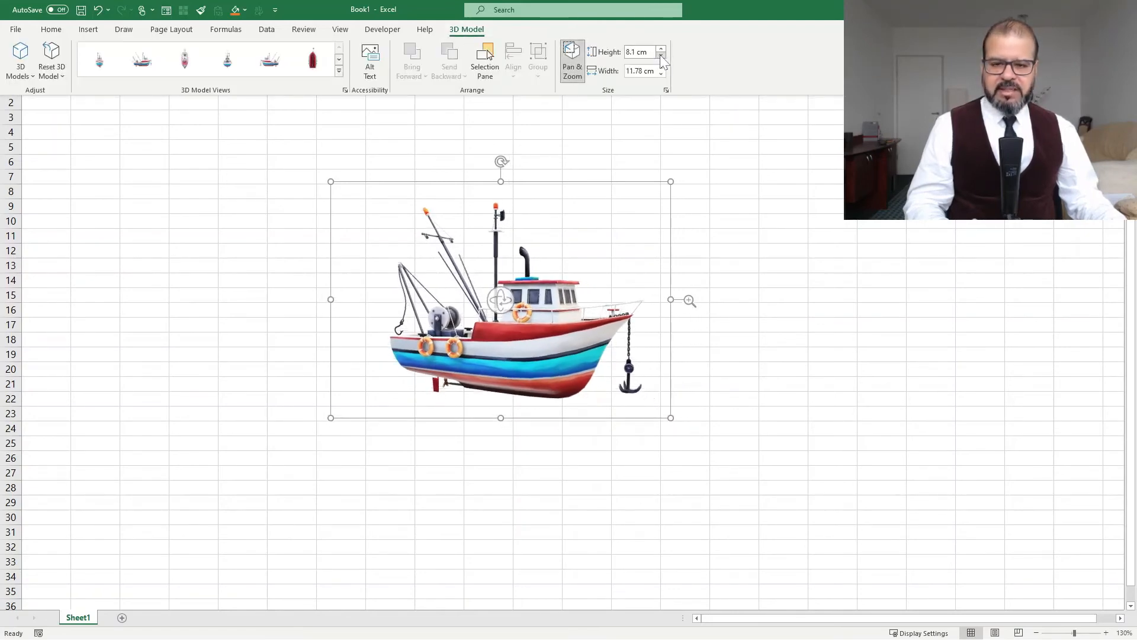
click(185, 59)
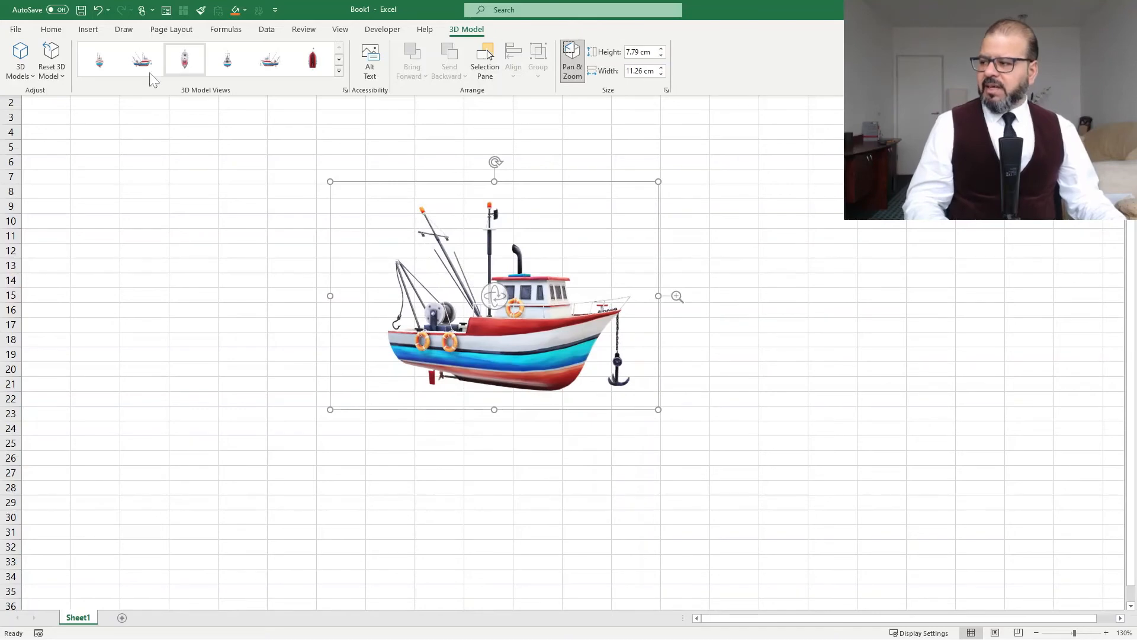
click(312, 59)
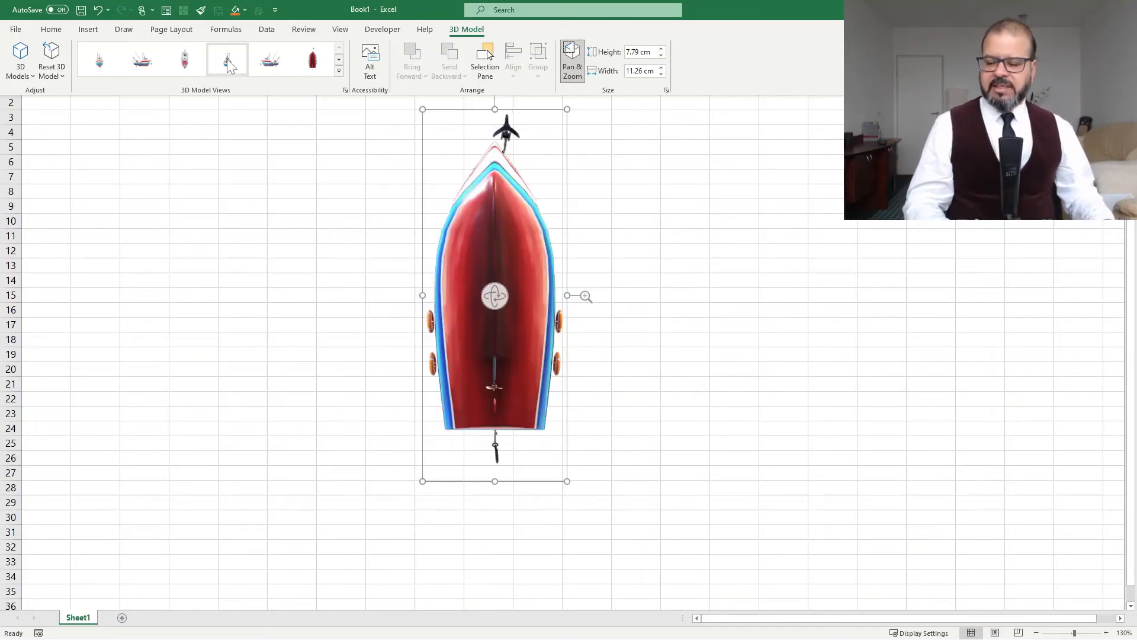
click(227, 61)
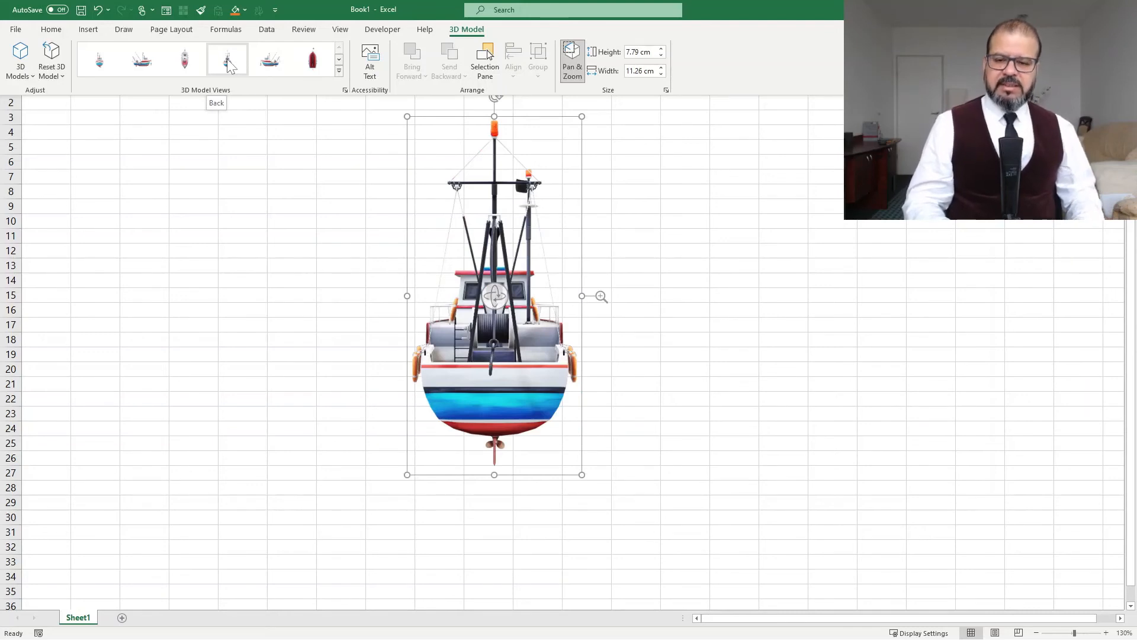